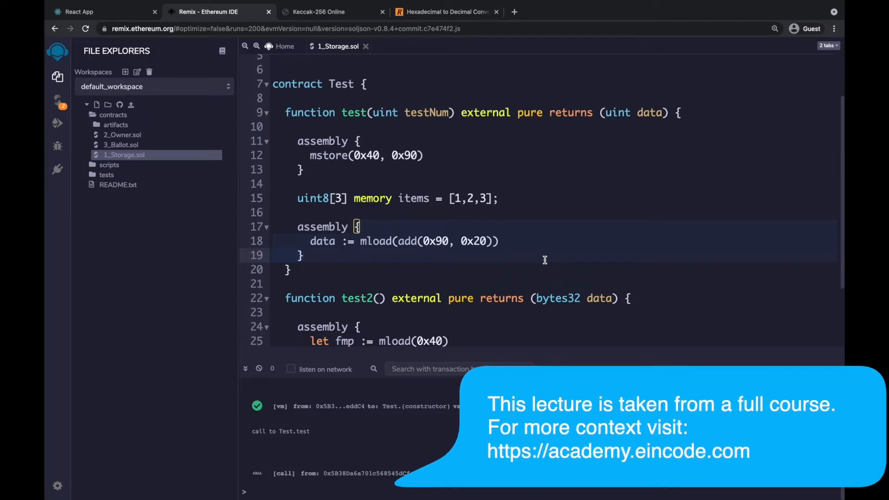
pyautogui.moveTo(754, 261)
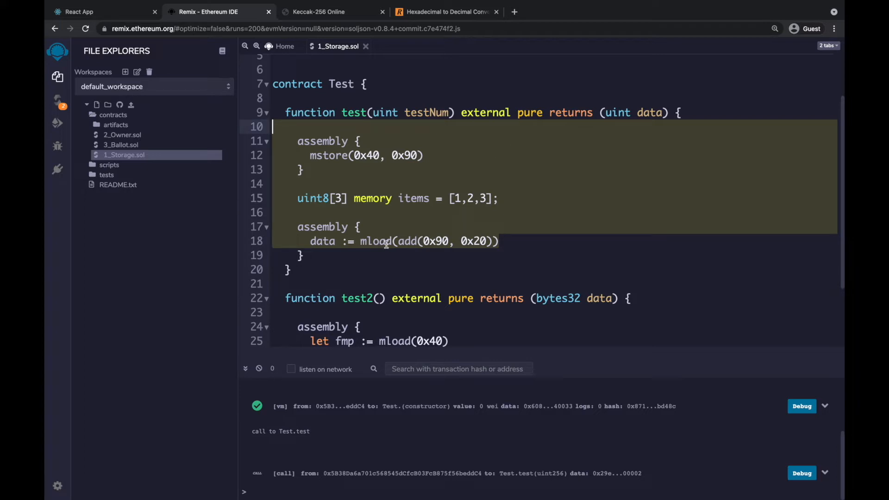
pyautogui.moveTo(454, 210)
pyautogui.write('d2')
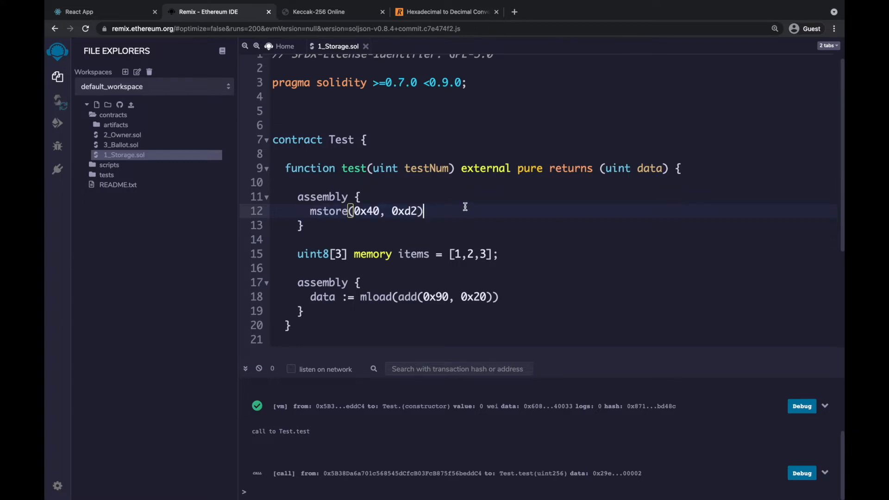
pyautogui.moveTo(458, 208)
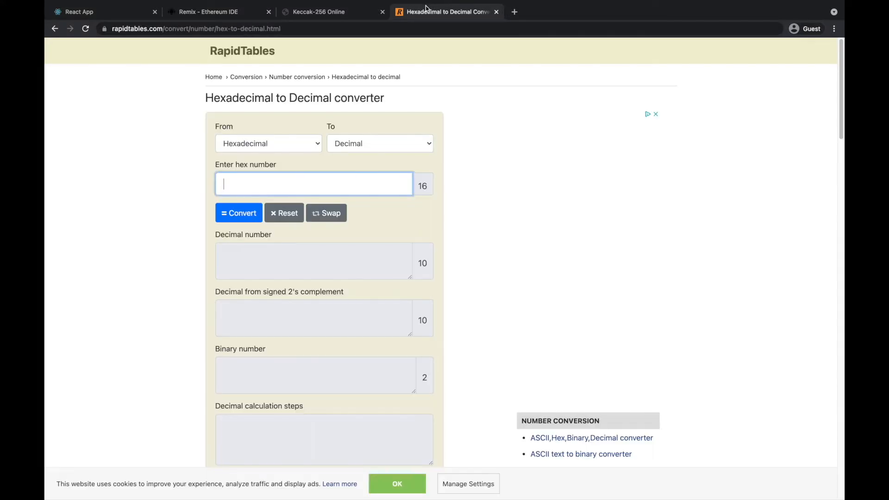
# Step: Enter hex d2, convert it to decimal 210, select the result and return to Remix
pyautogui.write('d2')
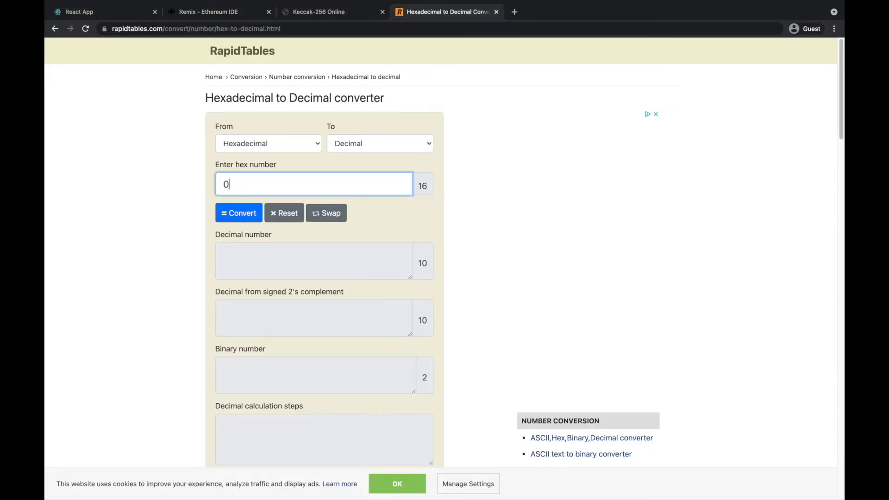
pyautogui.click(238, 213)
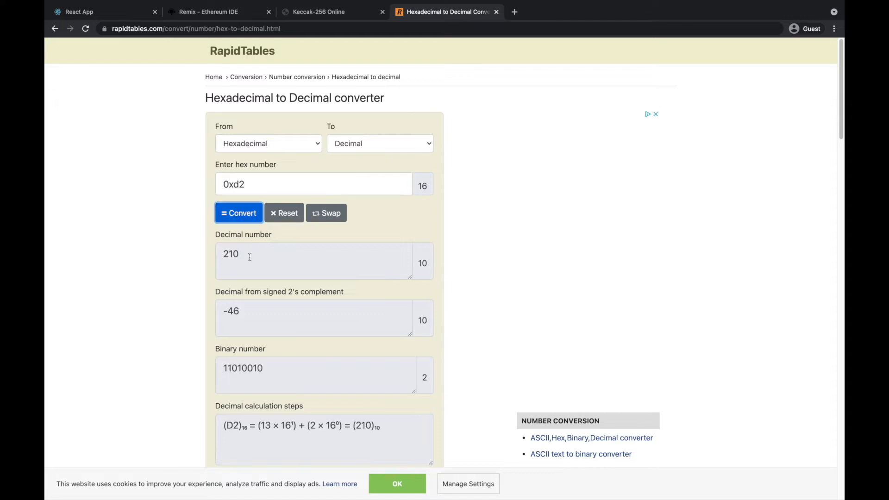
pyautogui.click(314, 261)
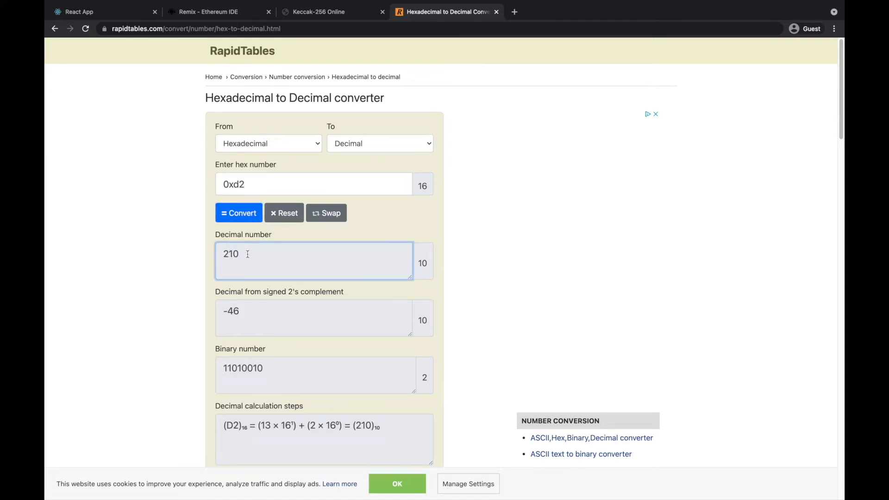
pyautogui.doubleClick(230, 254)
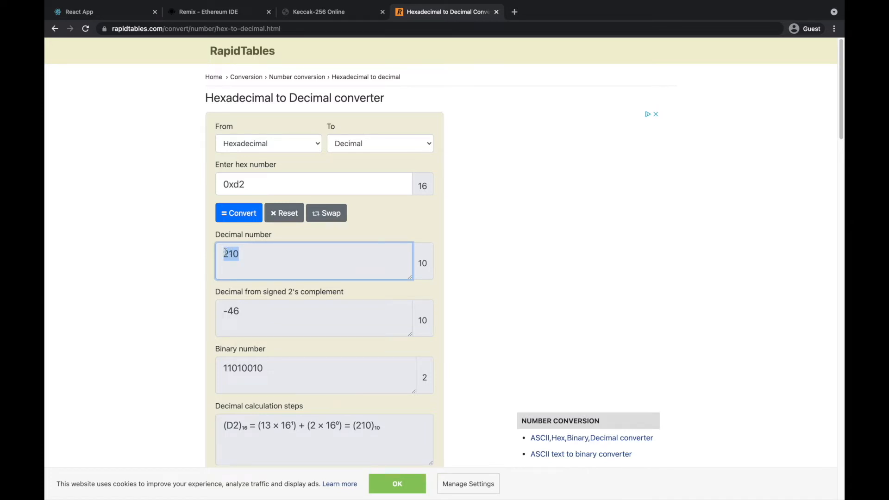
pyautogui.click(218, 11)
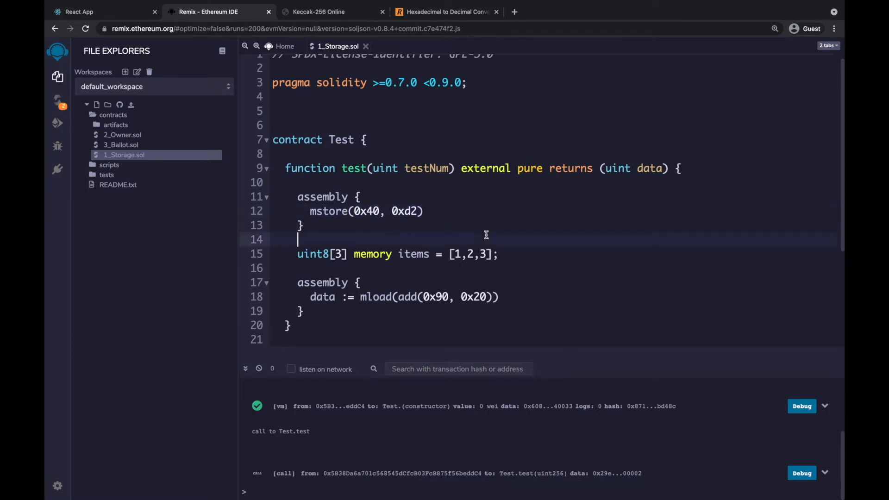
# Step: Remove the old instance, deploy a fresh Test contract, and call test with argument 2
pyautogui.click(56, 101)
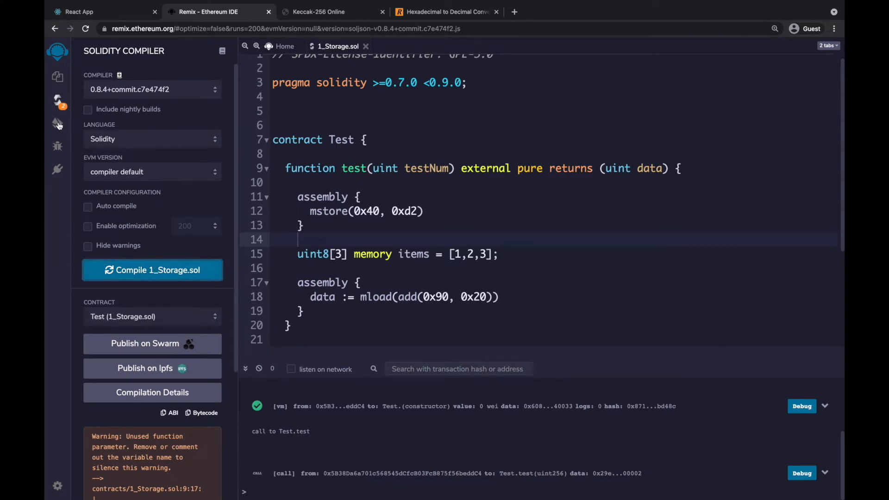
pyautogui.click(57, 123)
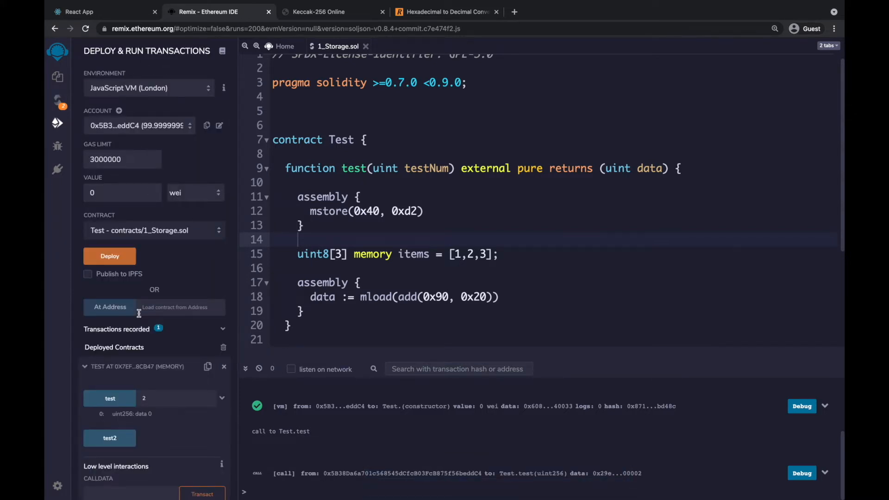
pyautogui.click(110, 255)
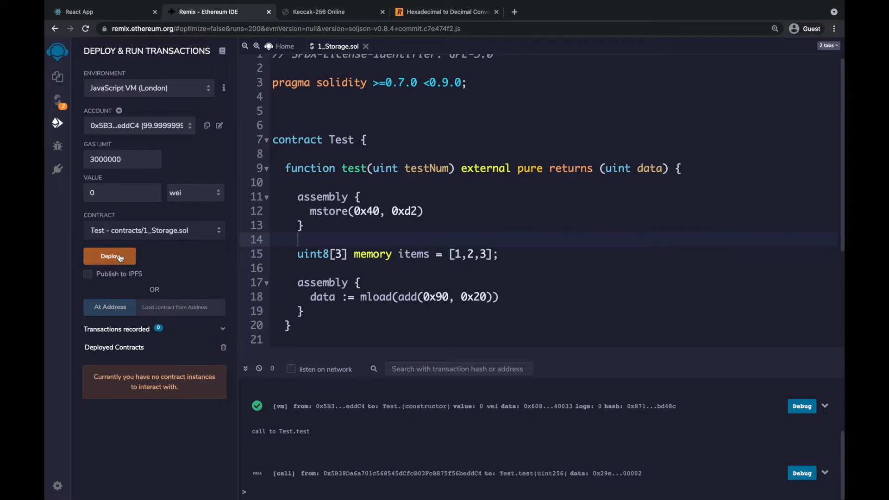
pyautogui.click(110, 256)
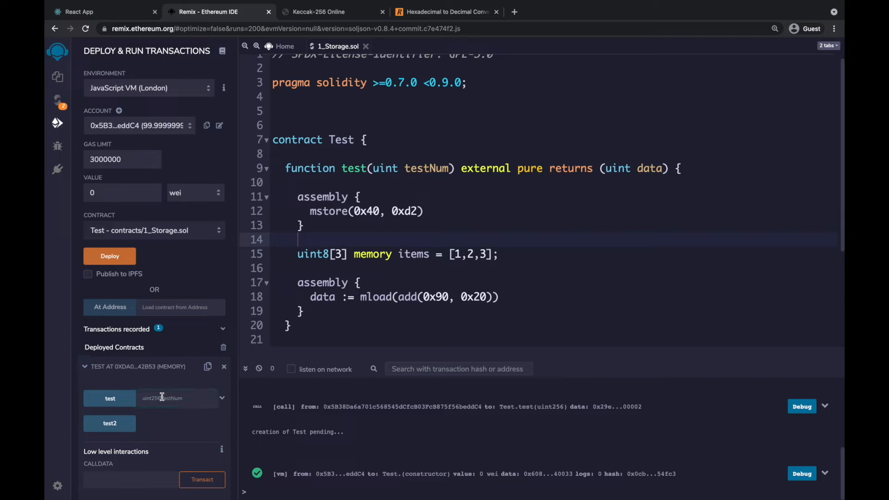
pyautogui.write('2')
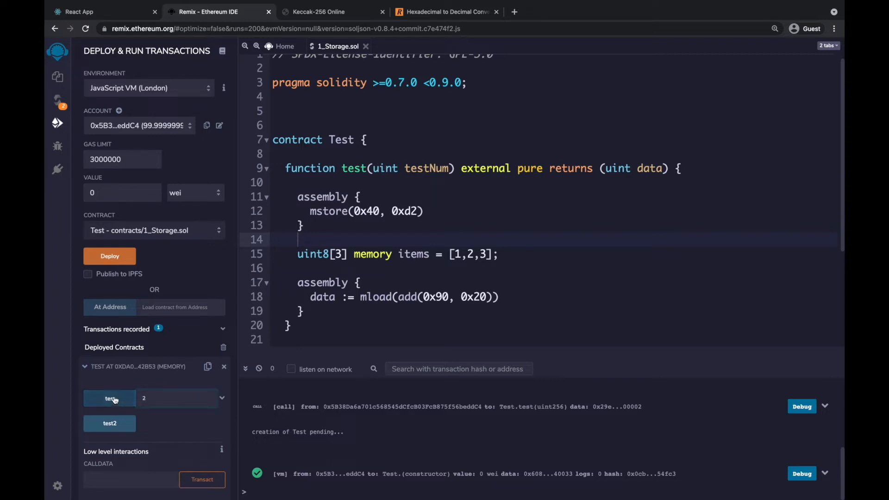
pyautogui.click(109, 398)
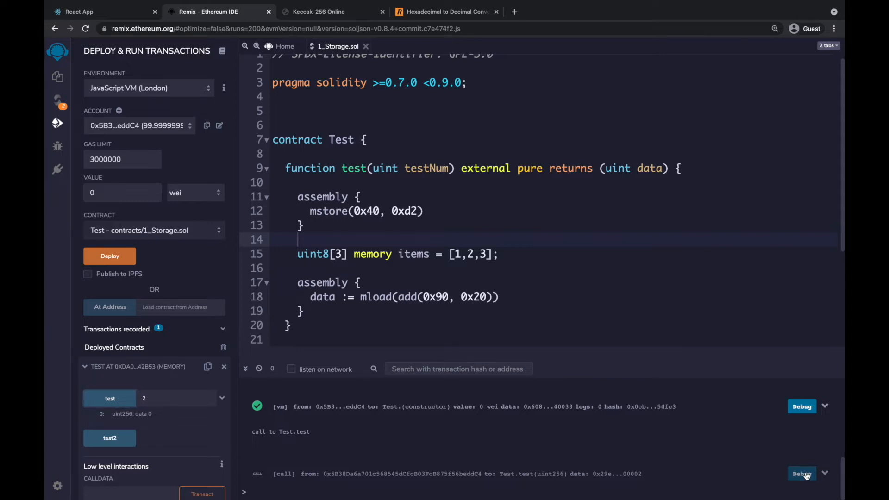
# Step: Debug the test call transaction and jump to the next breakpoint at the mload line
pyautogui.click(802, 473)
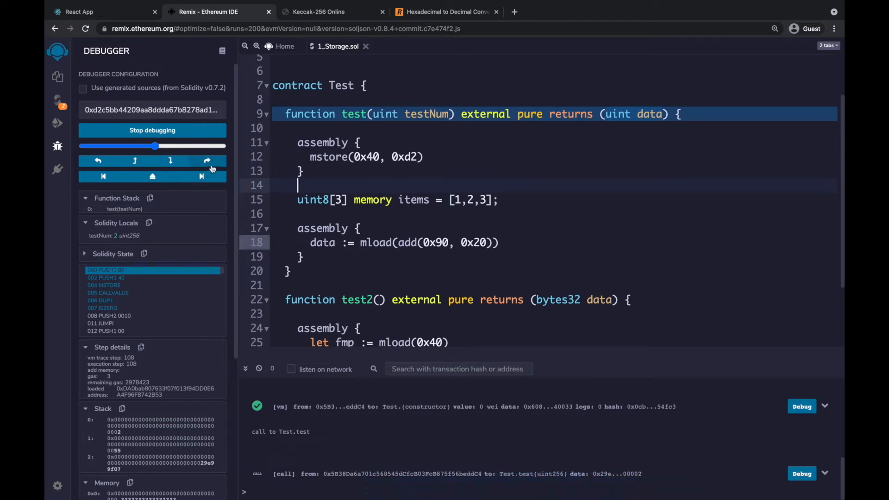
pyautogui.moveTo(201, 176)
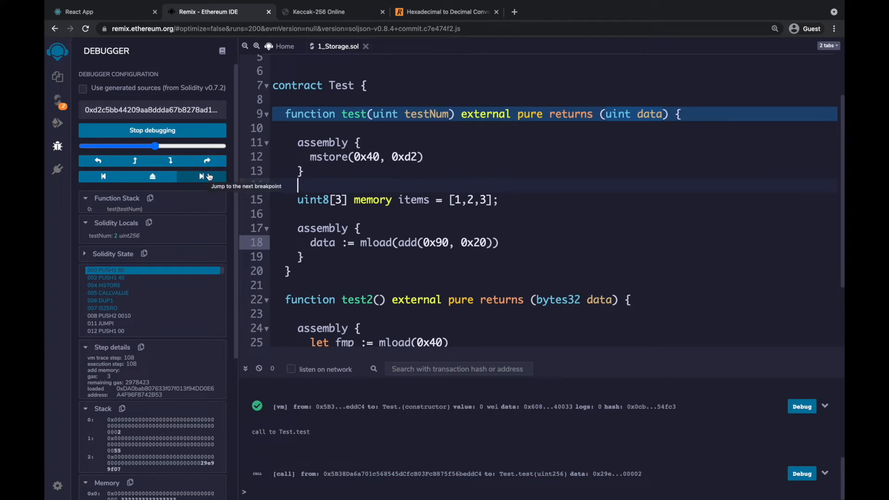
pyautogui.click(207, 176)
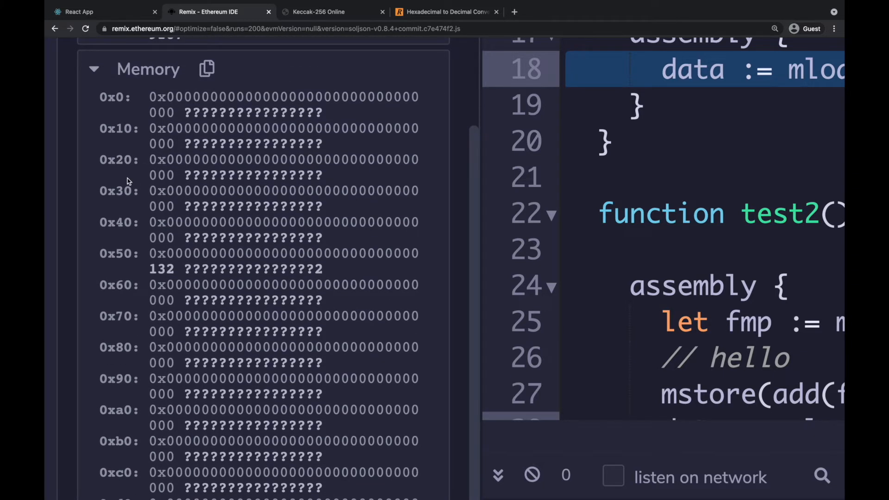
# Step: Scroll the debugger memory dump down to offsets 0xf0–0x110 holding the array data
pyautogui.scroll(-3)
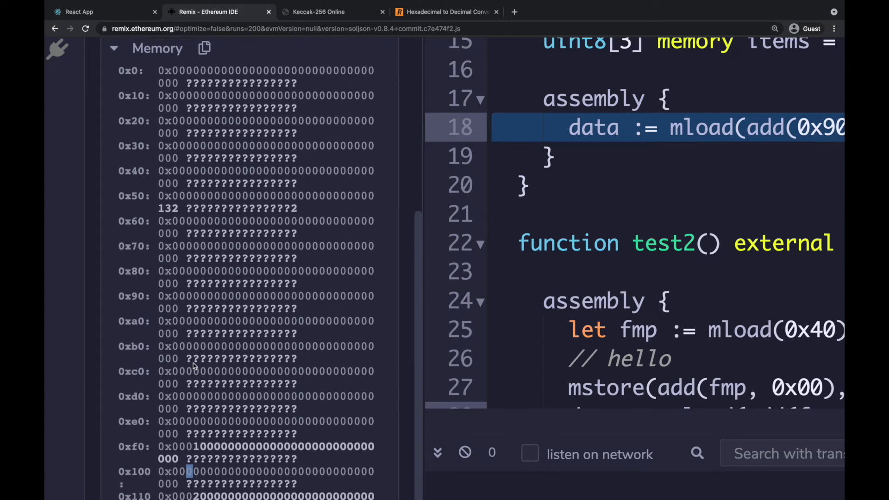
pyautogui.scroll(-3)
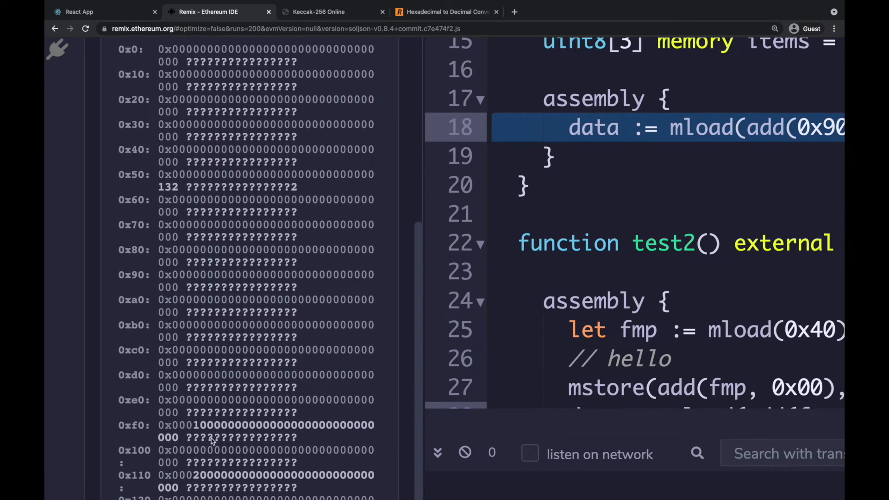
pyautogui.moveTo(125, 72)
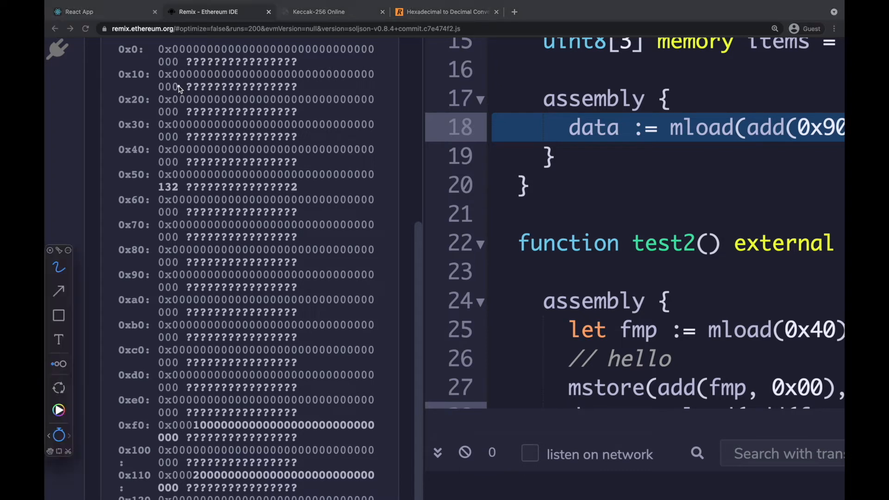
pyautogui.moveTo(147, 67)
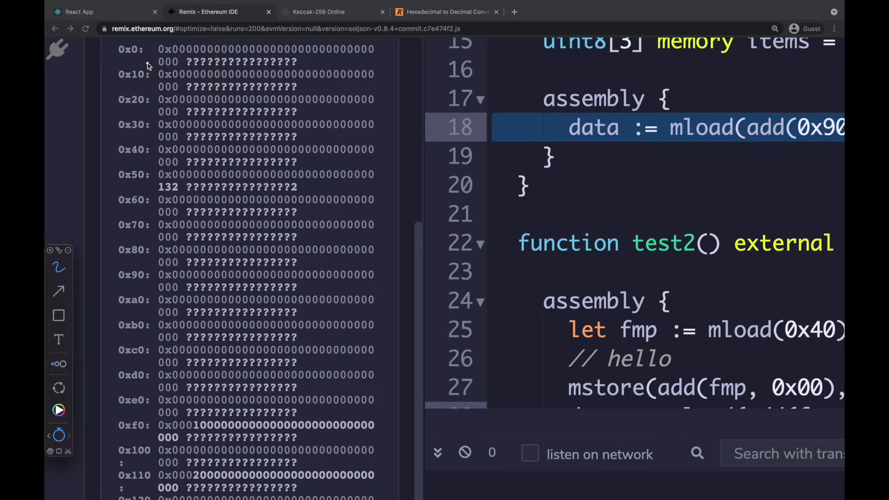
pyautogui.moveTo(161, 68)
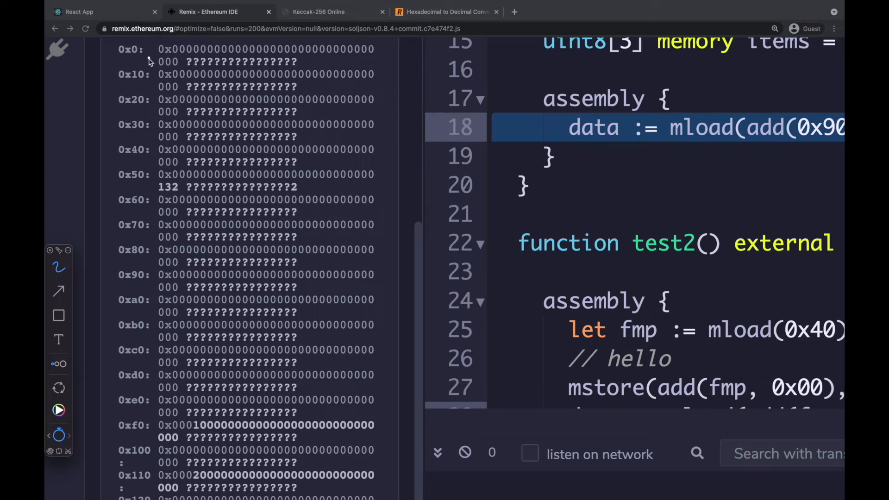
pyautogui.moveTo(153, 74)
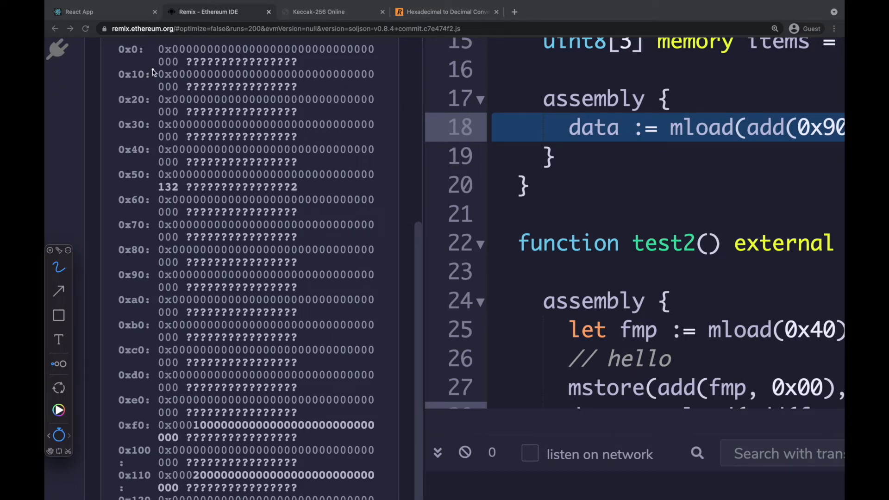
pyautogui.moveTo(163, 85)
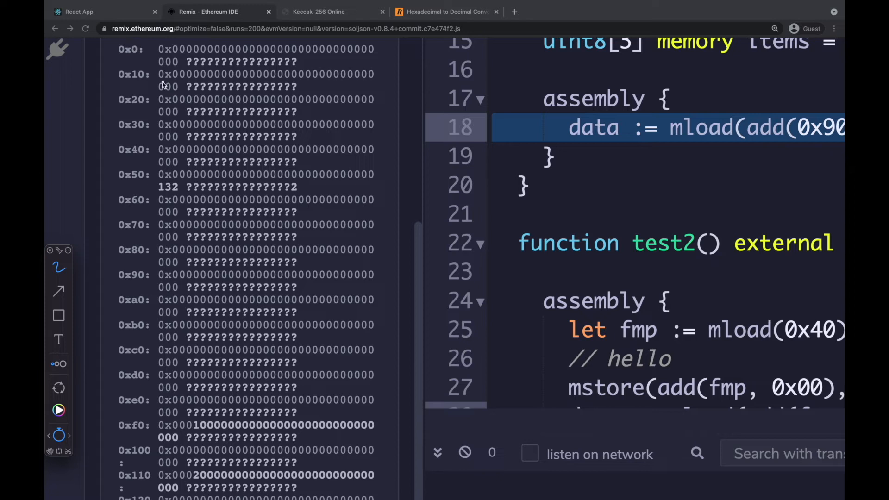
pyautogui.moveTo(149, 72)
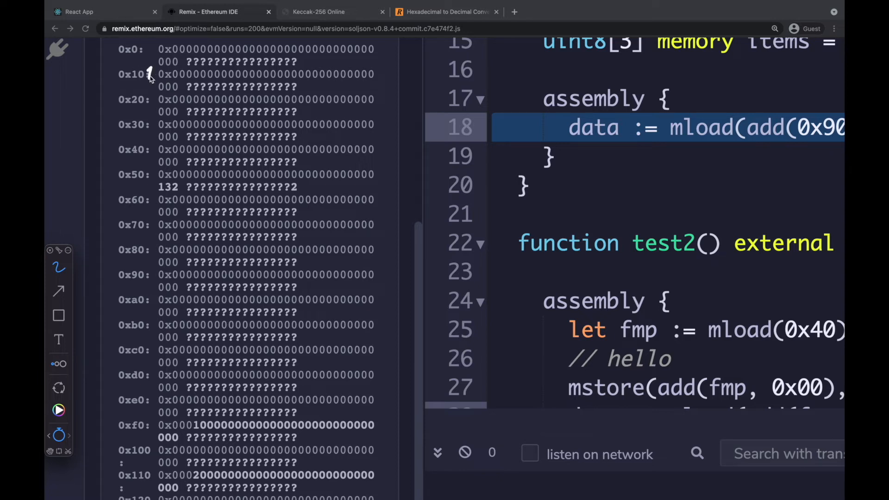
pyautogui.moveTo(158, 77)
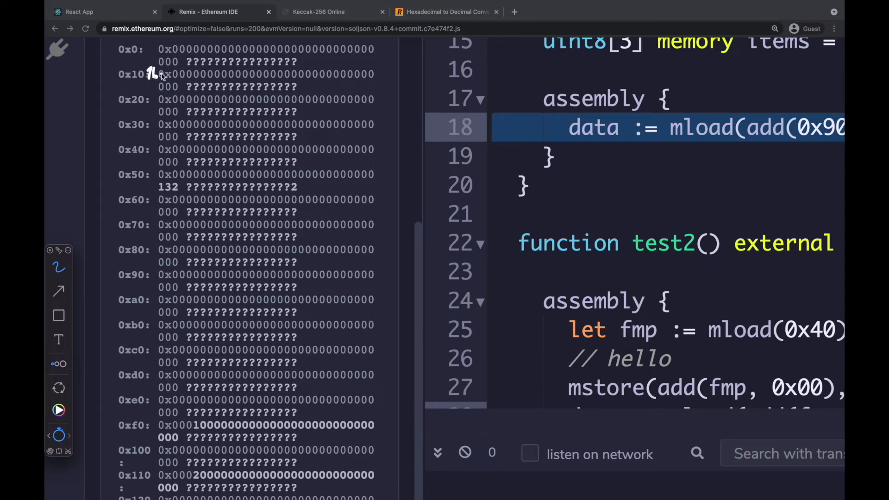
pyautogui.moveTo(153, 95)
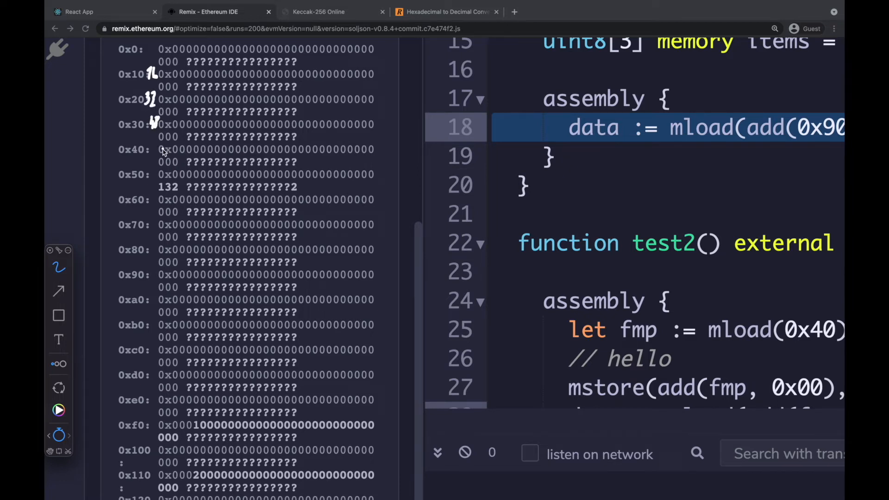
pyautogui.moveTo(152, 141)
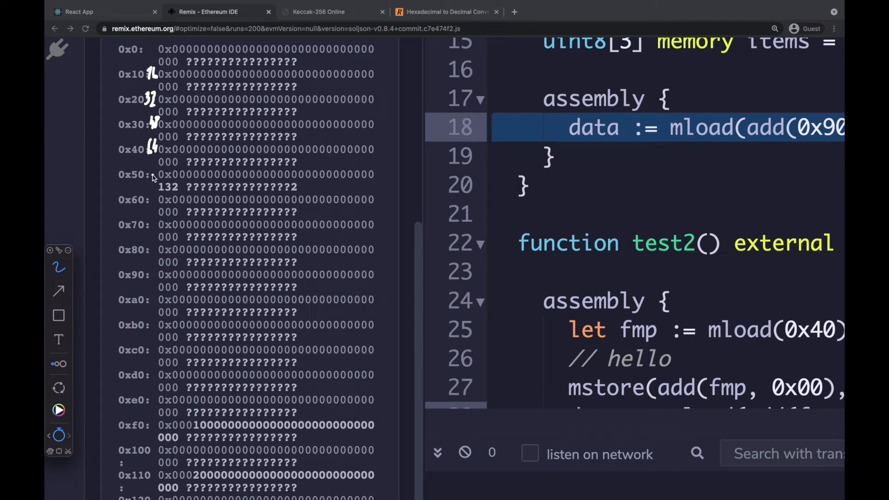
pyautogui.moveTo(148, 168)
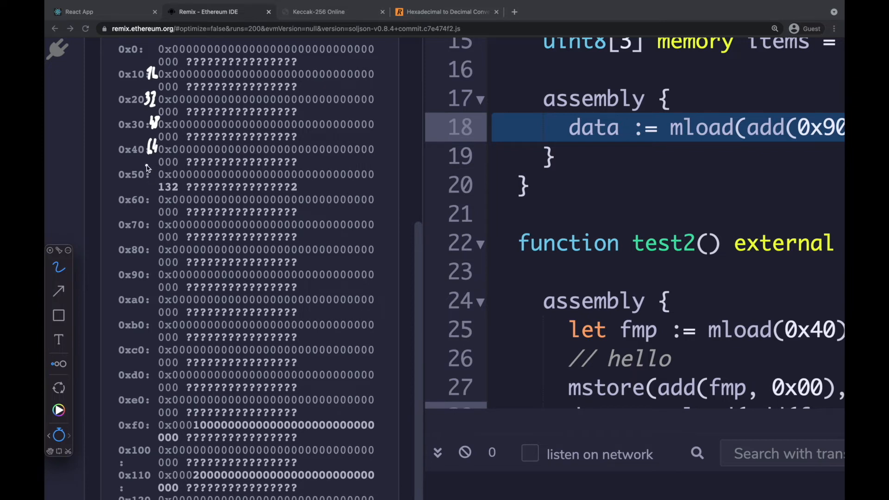
pyautogui.moveTo(148, 170)
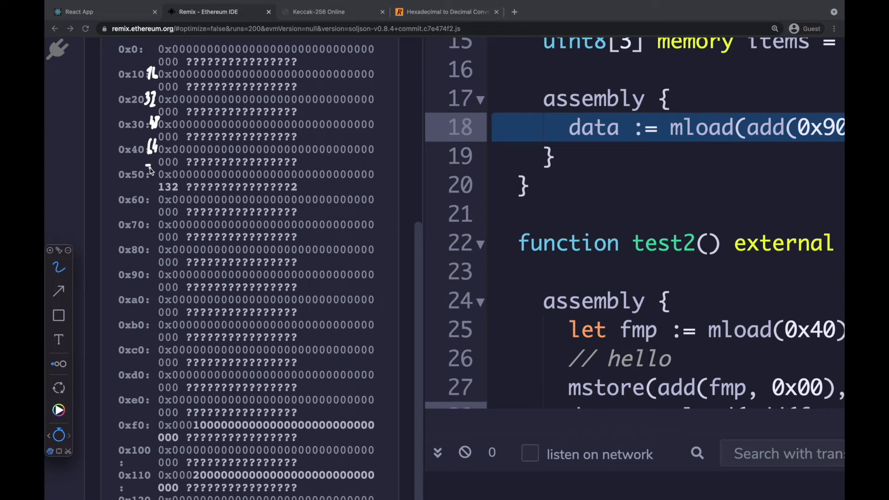
pyautogui.moveTo(151, 176)
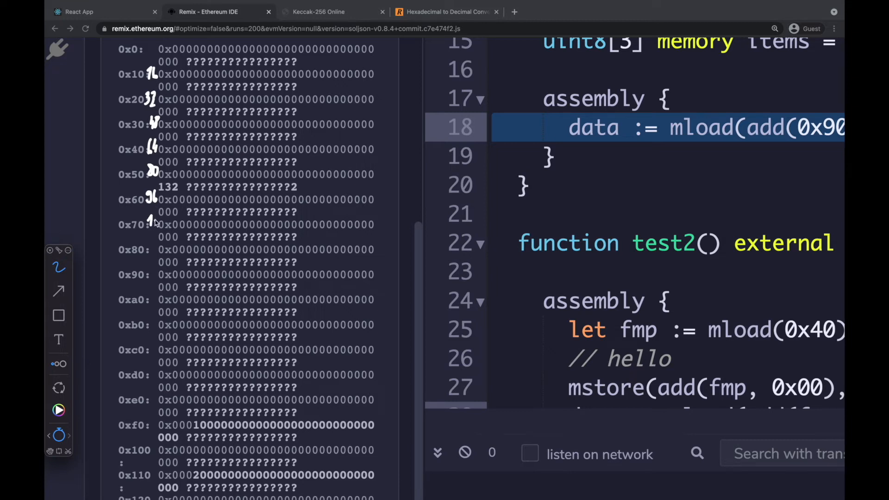
pyautogui.moveTo(153, 226)
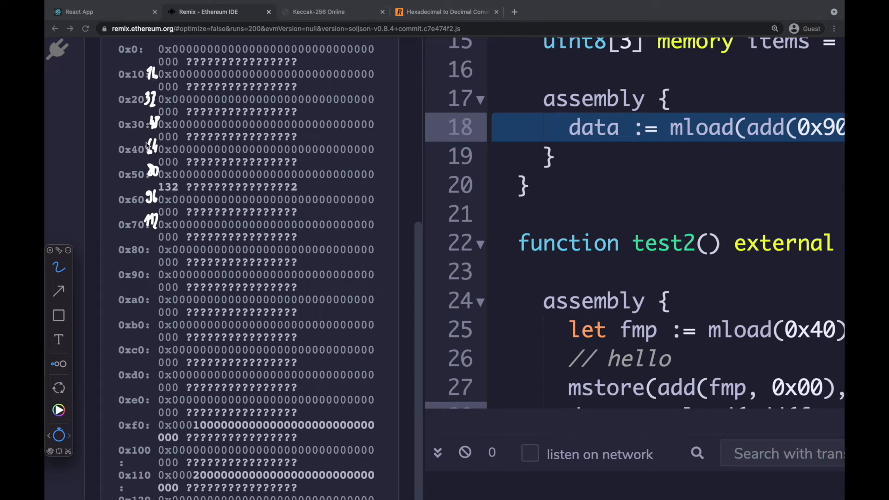
pyautogui.moveTo(144, 249)
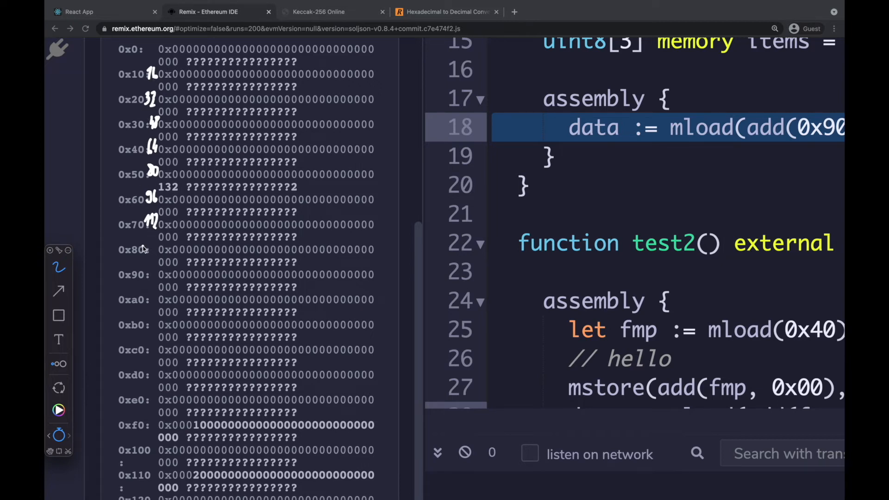
pyautogui.moveTo(148, 244)
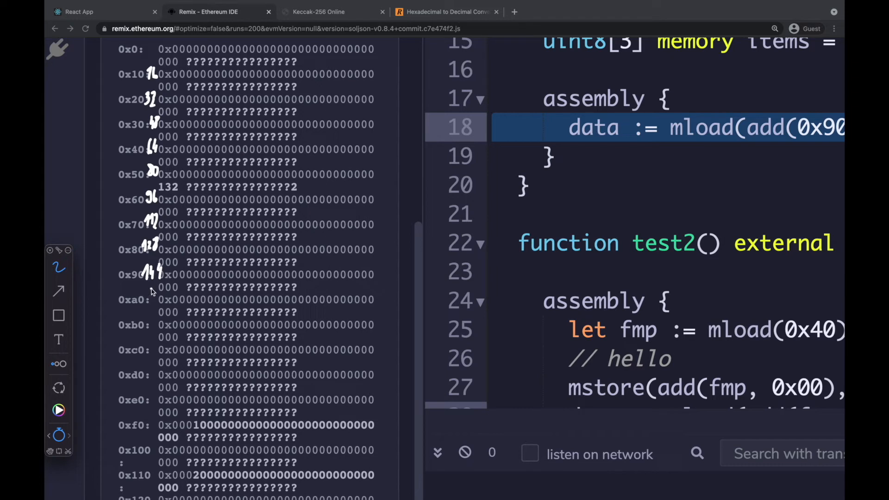
pyautogui.moveTo(156, 295)
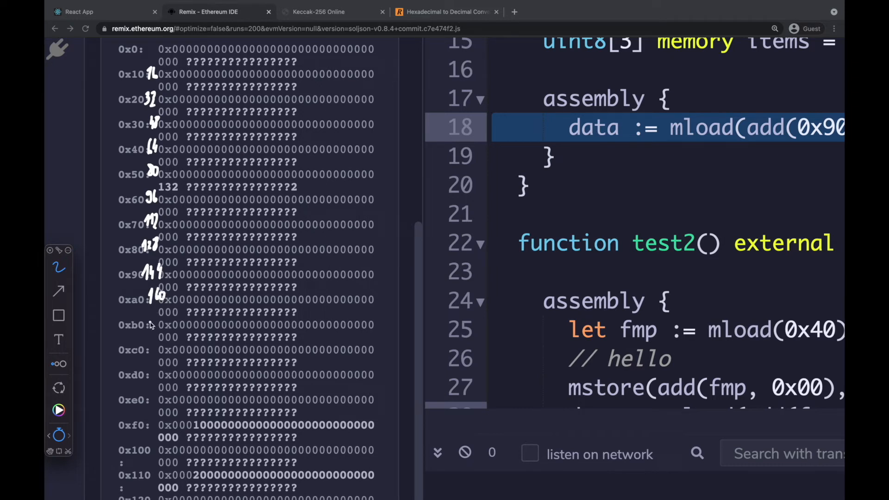
pyautogui.moveTo(155, 323)
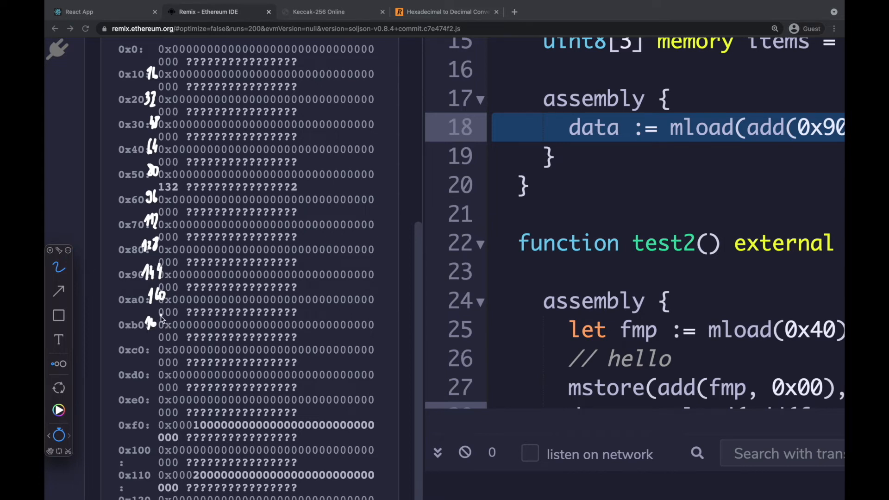
pyautogui.moveTo(160, 321)
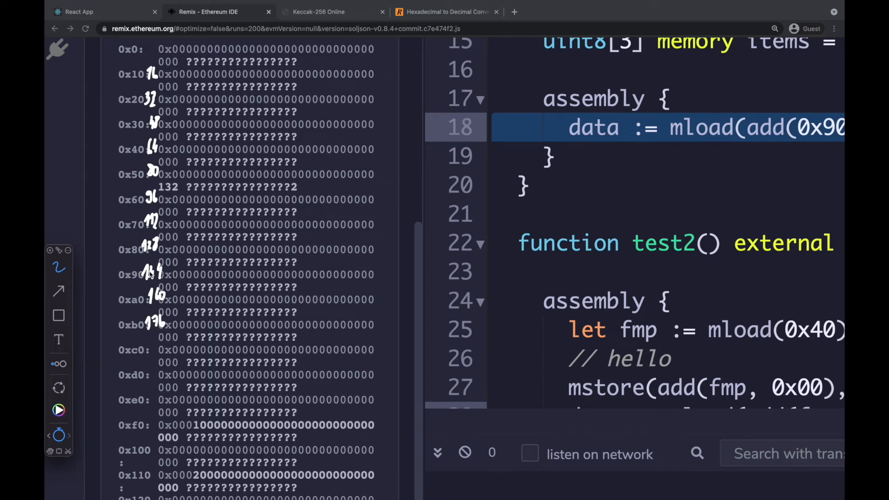
pyautogui.moveTo(148, 350)
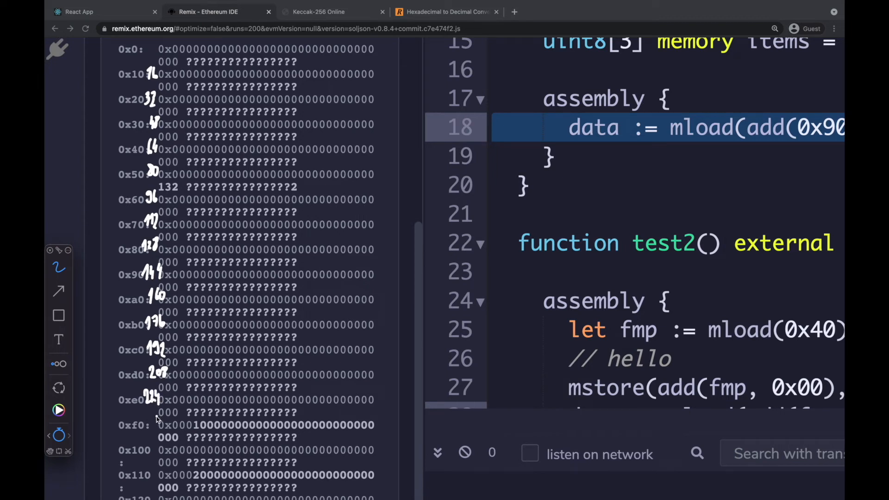
pyautogui.moveTo(146, 428)
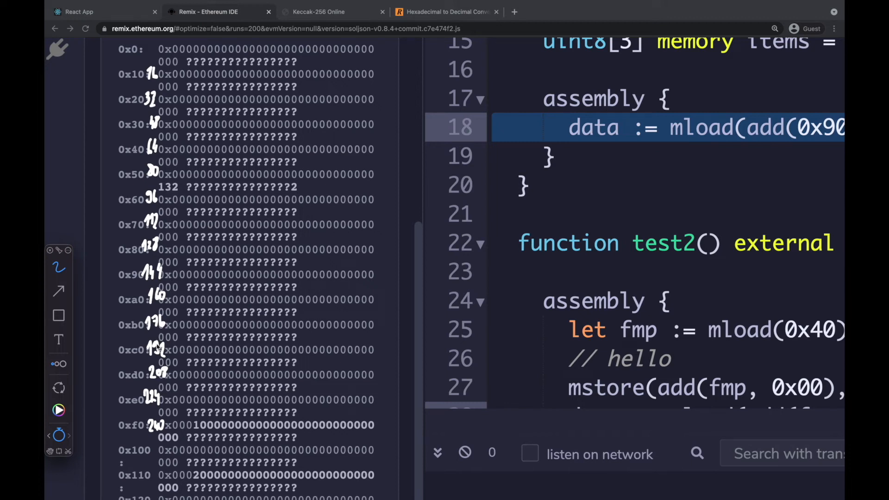
pyautogui.moveTo(163, 381)
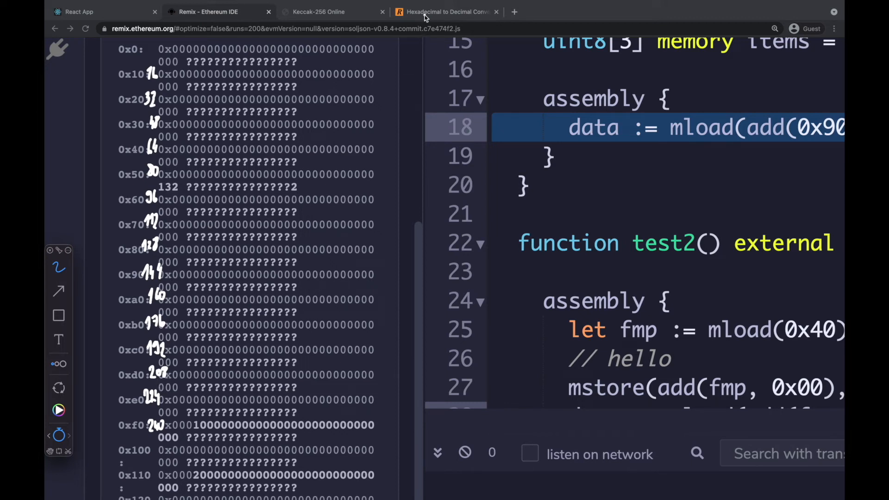
pyautogui.moveTo(426, 21)
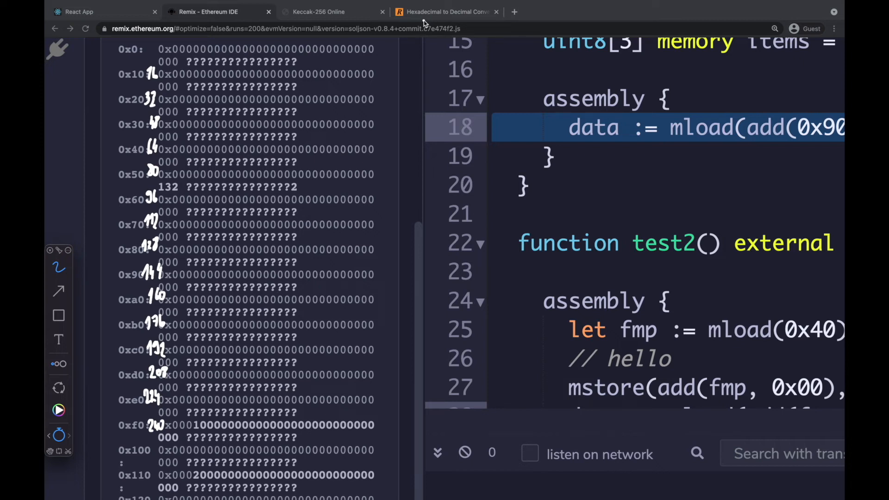
pyautogui.moveTo(185, 349)
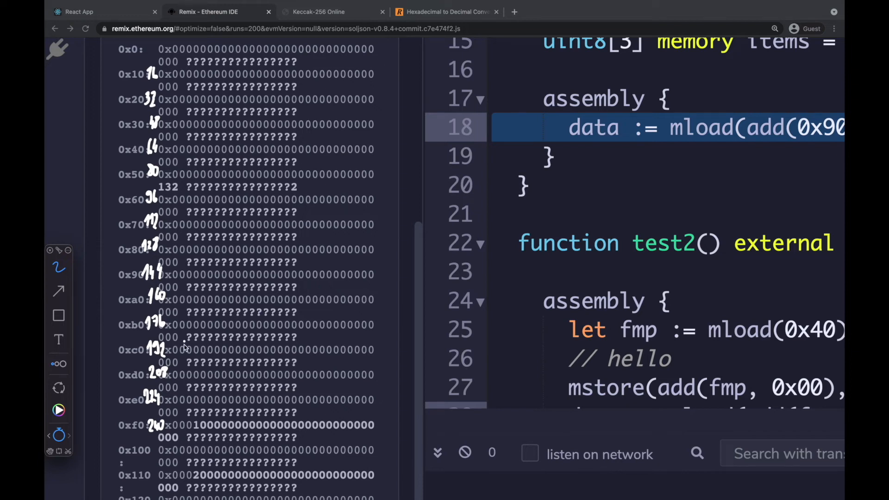
pyautogui.moveTo(177, 384)
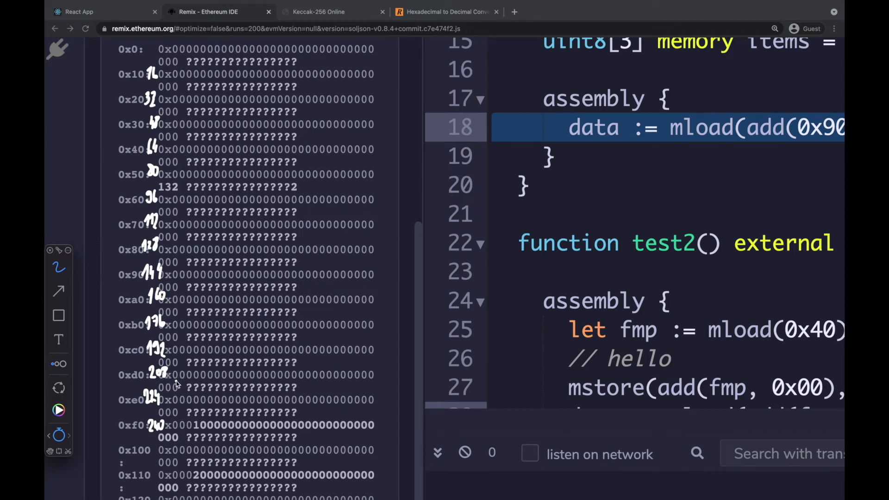
pyautogui.moveTo(175, 385)
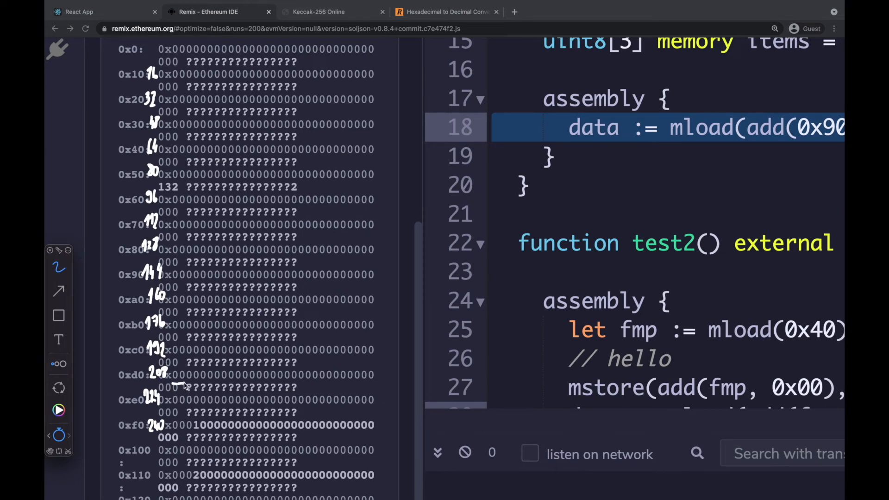
pyautogui.moveTo(179, 385)
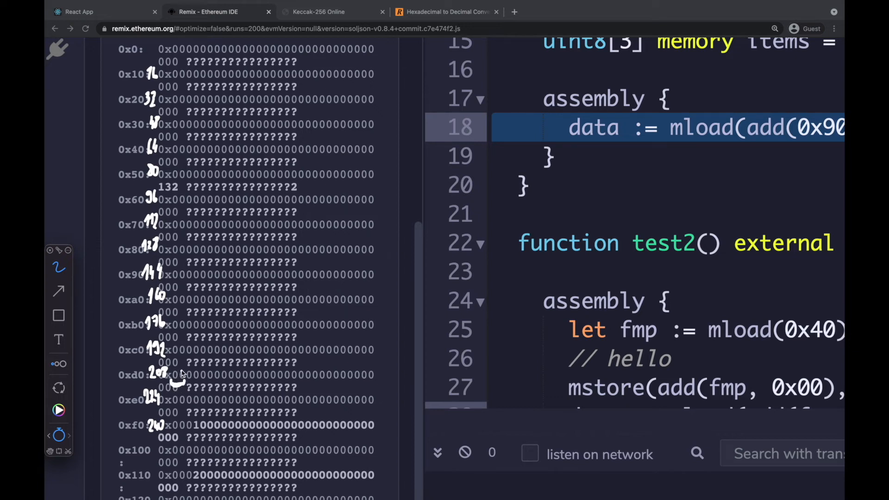
pyautogui.moveTo(187, 390)
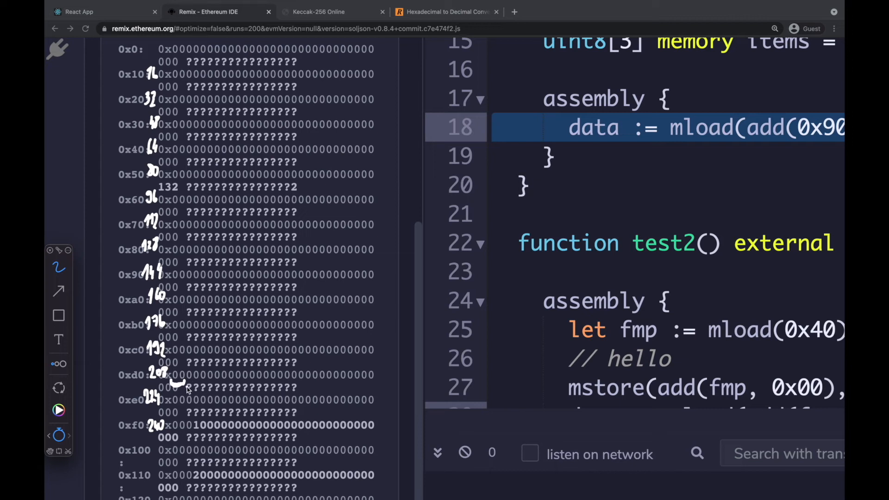
pyautogui.moveTo(190, 387)
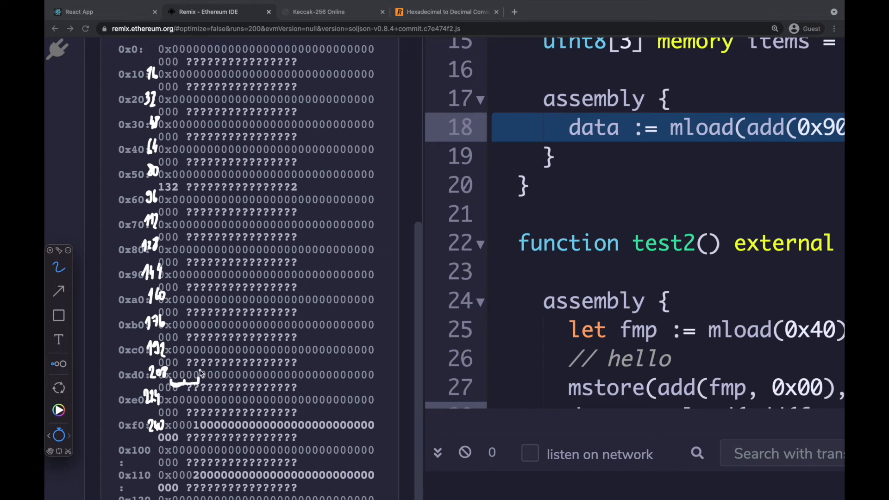
pyautogui.moveTo(192, 380)
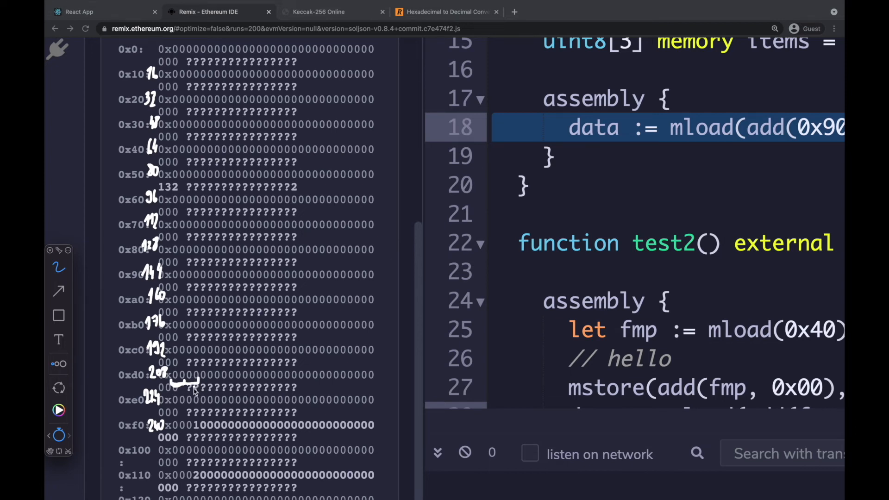
pyautogui.moveTo(261, 304)
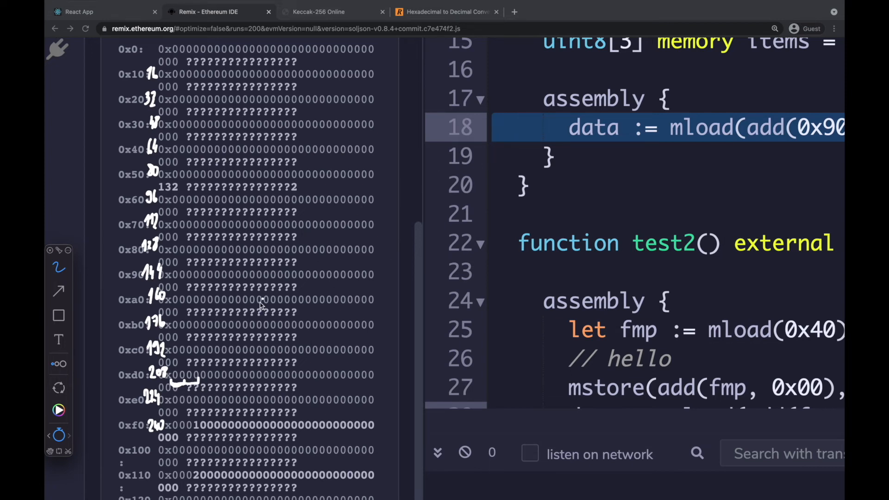
pyautogui.moveTo(185, 379)
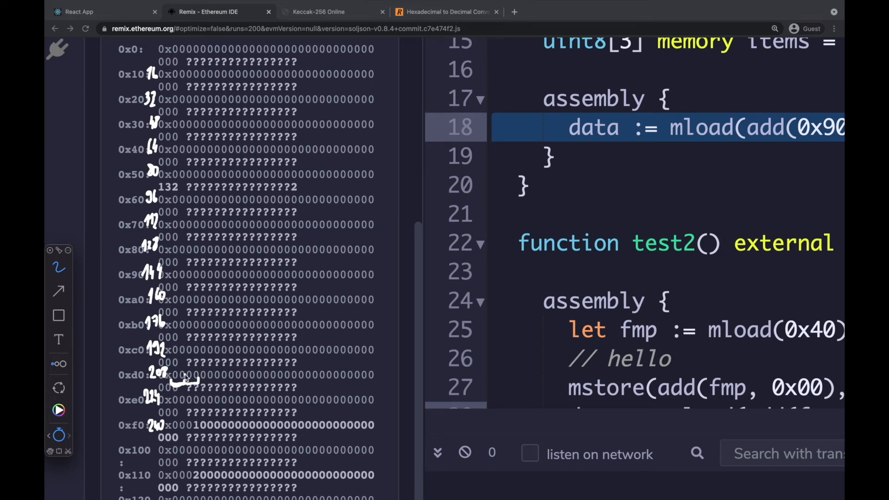
pyautogui.moveTo(182, 374)
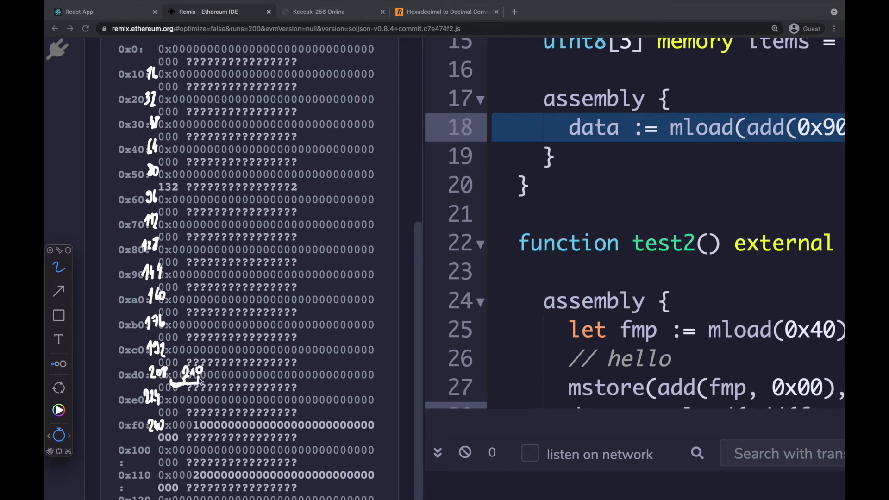
pyautogui.moveTo(198, 406)
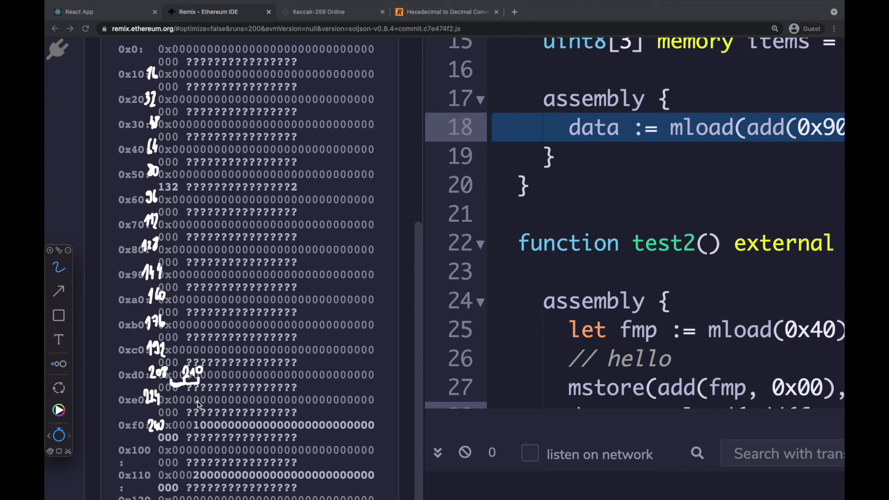
pyautogui.moveTo(192, 388)
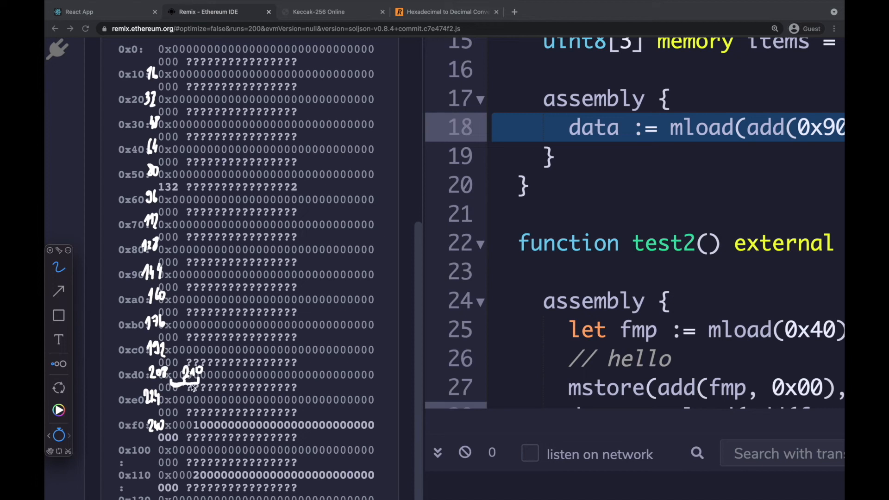
pyautogui.moveTo(173, 406)
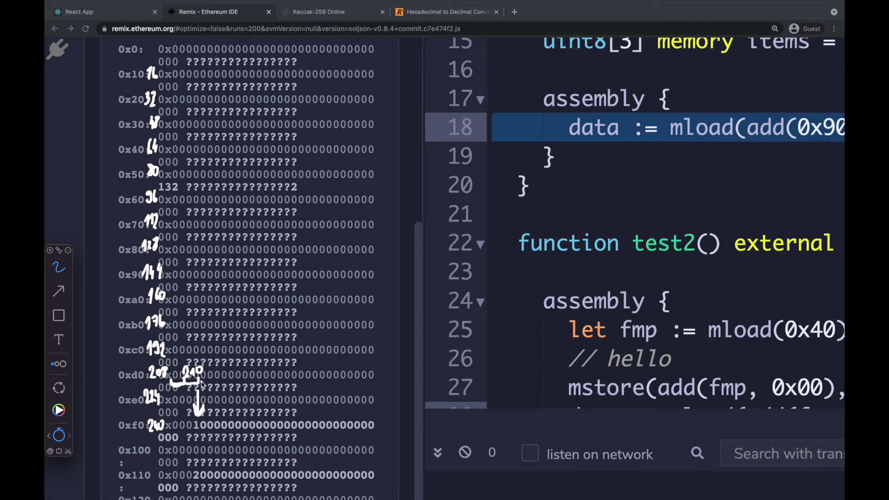
pyautogui.moveTo(179, 265)
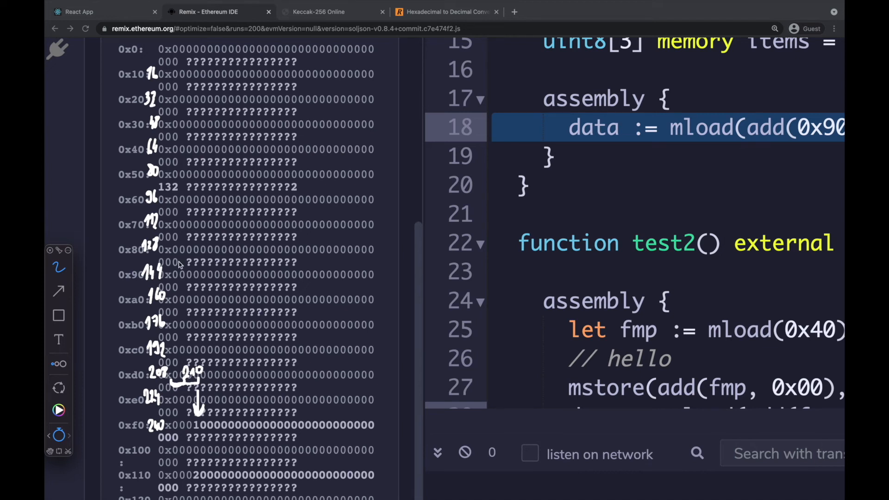
pyautogui.moveTo(198, 430)
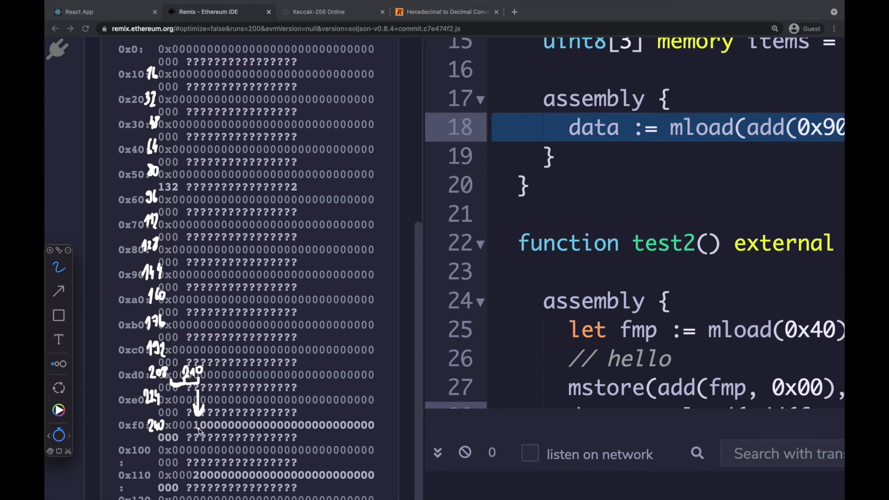
pyautogui.moveTo(203, 430)
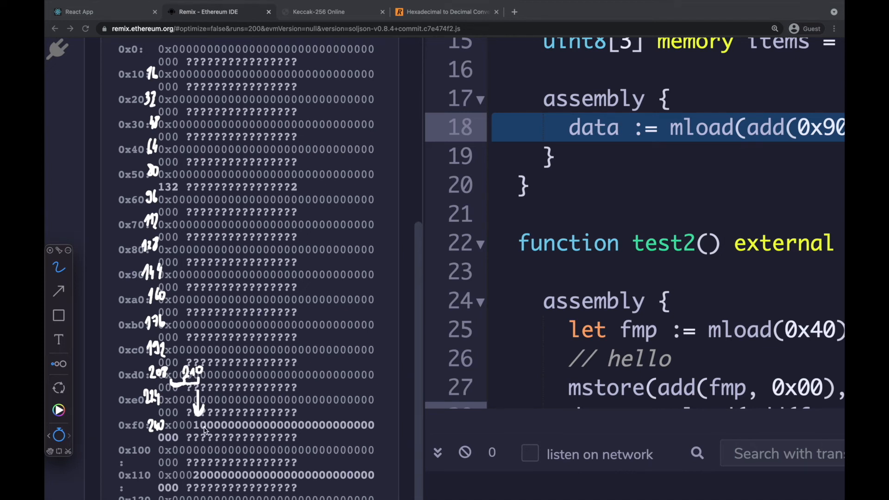
pyautogui.moveTo(208, 429)
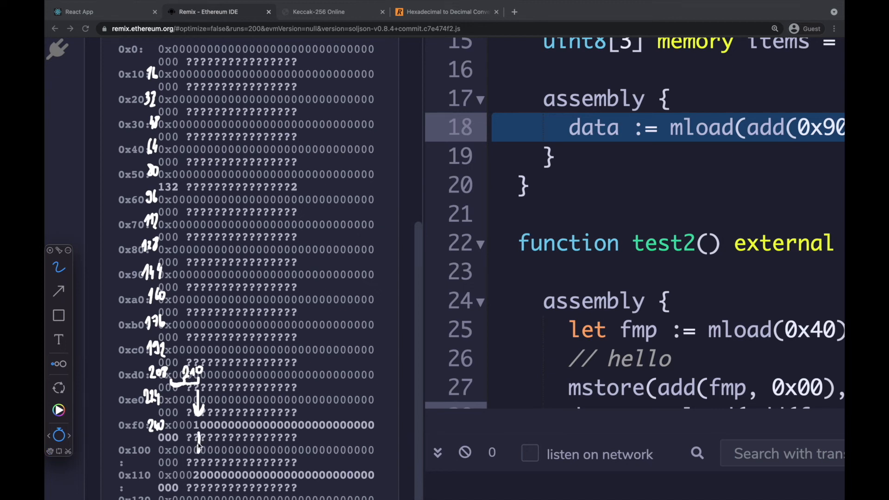
pyautogui.moveTo(196, 457)
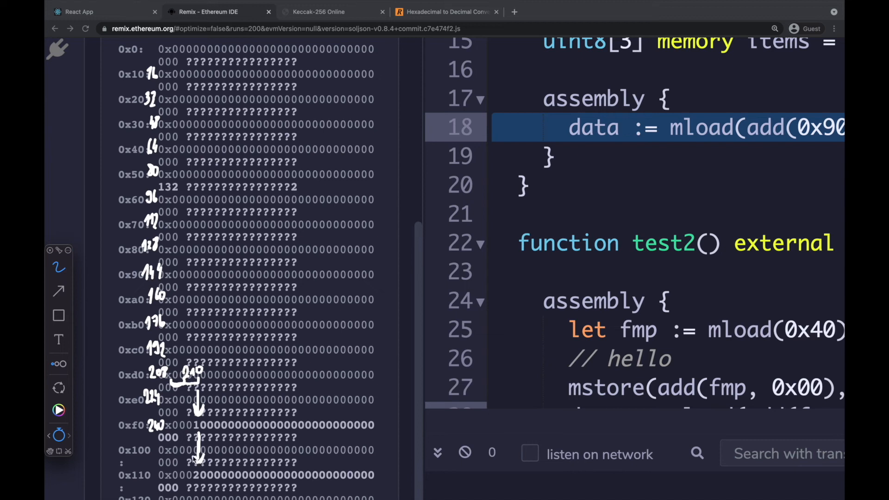
pyautogui.moveTo(200, 451)
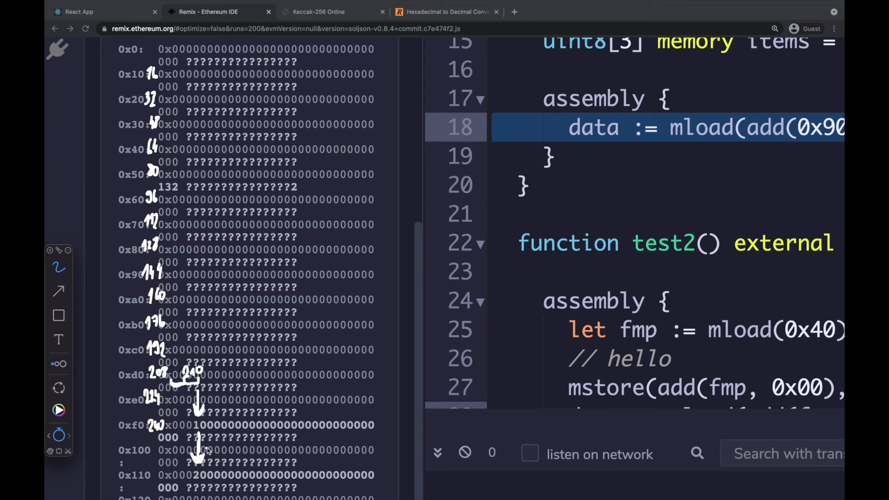
pyautogui.moveTo(192, 463)
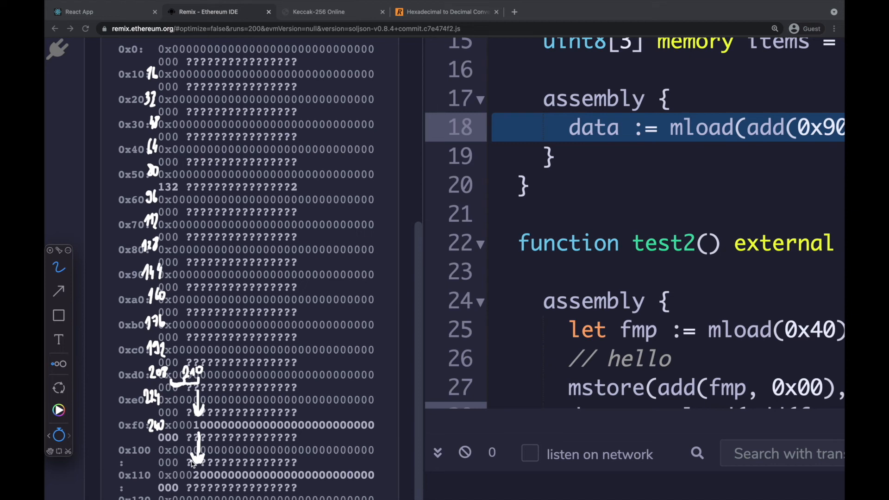
pyautogui.moveTo(170, 47)
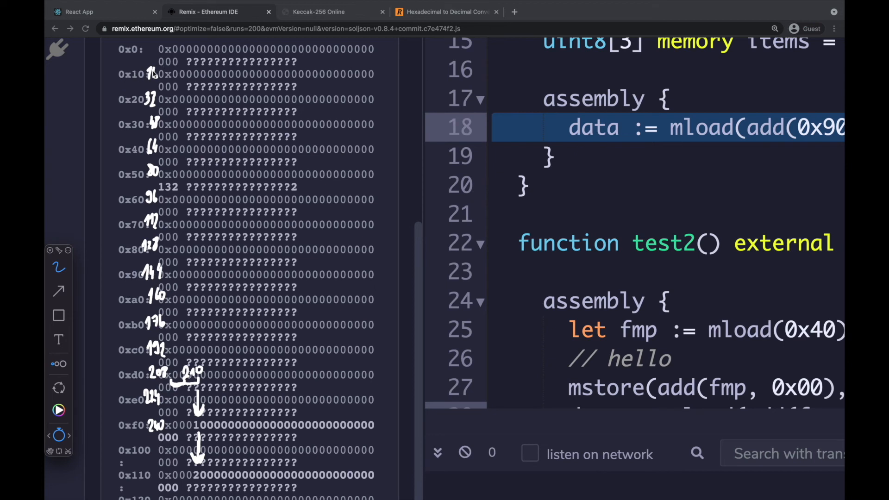
pyautogui.moveTo(157, 79)
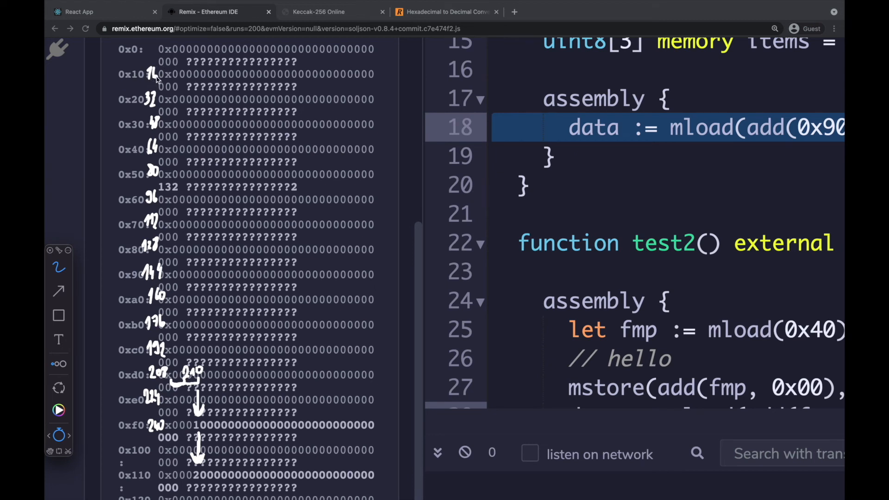
pyautogui.moveTo(123, 322)
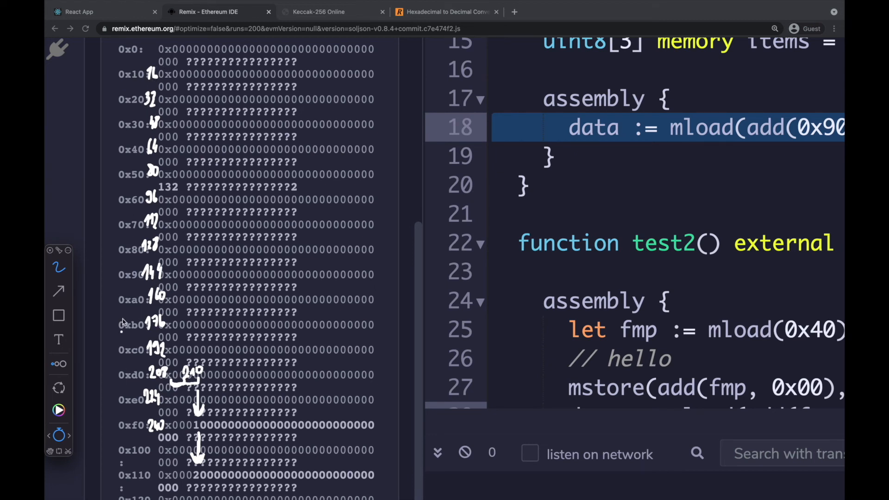
pyautogui.moveTo(150, 117)
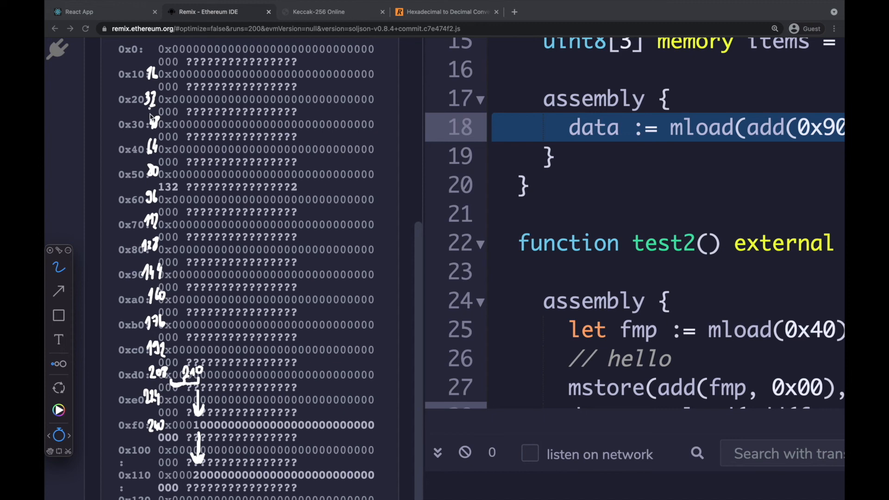
pyautogui.moveTo(149, 435)
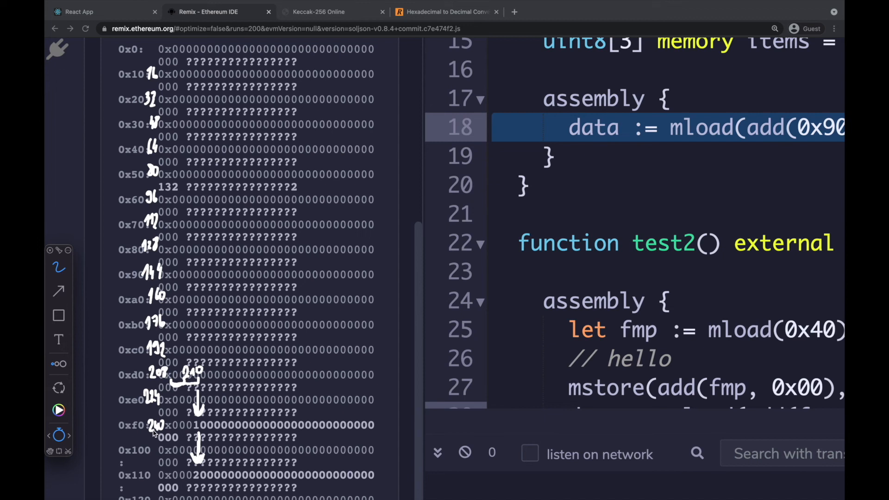
pyautogui.moveTo(173, 385)
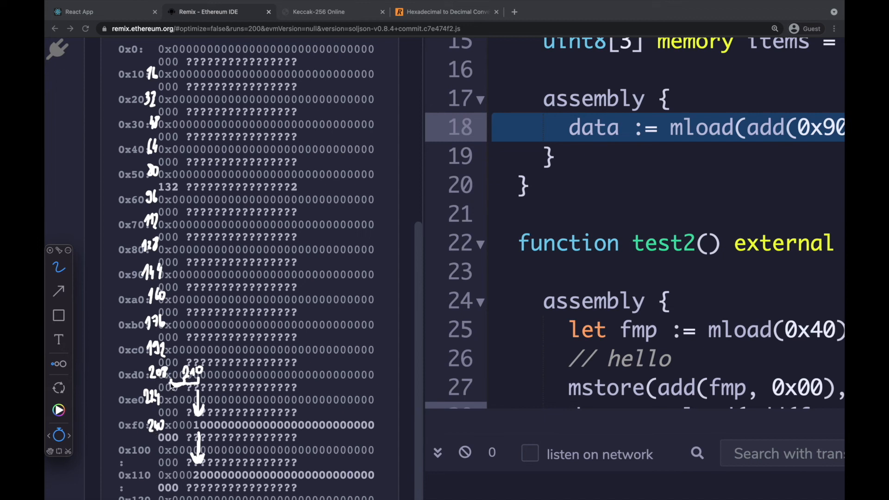
pyautogui.moveTo(322, 395)
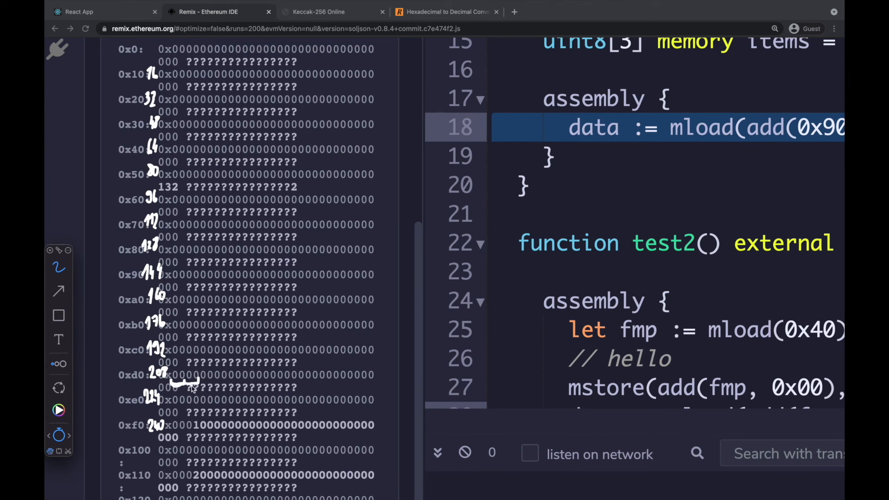
pyautogui.moveTo(187, 383)
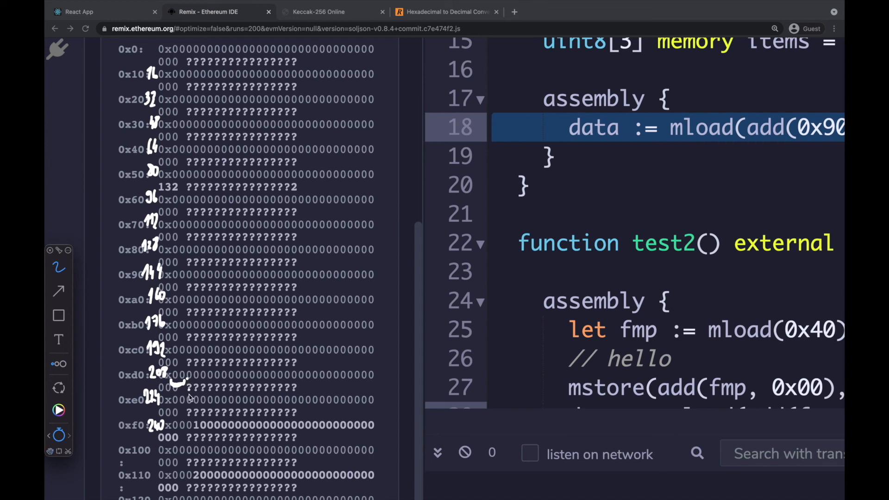
pyautogui.moveTo(187, 385)
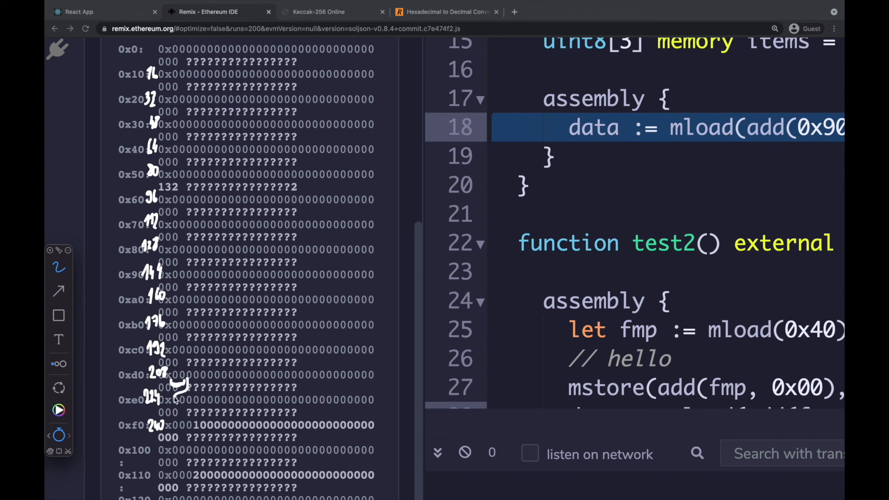
pyautogui.moveTo(173, 431)
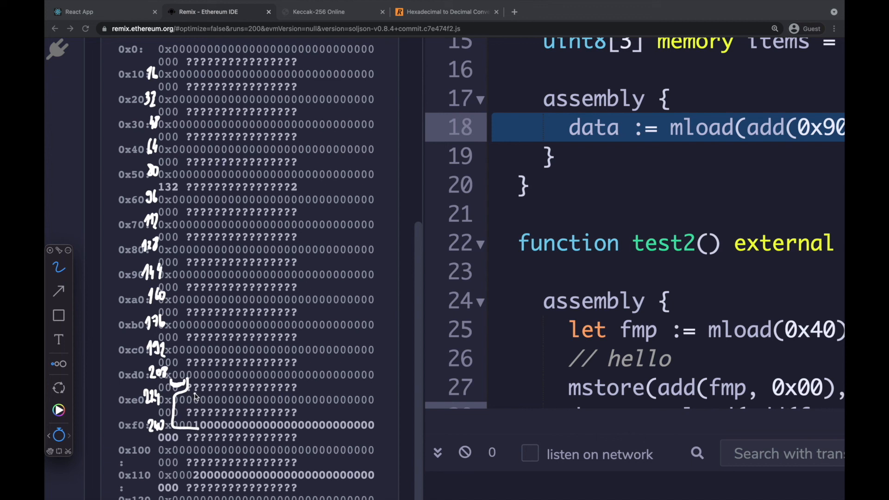
pyautogui.moveTo(197, 371)
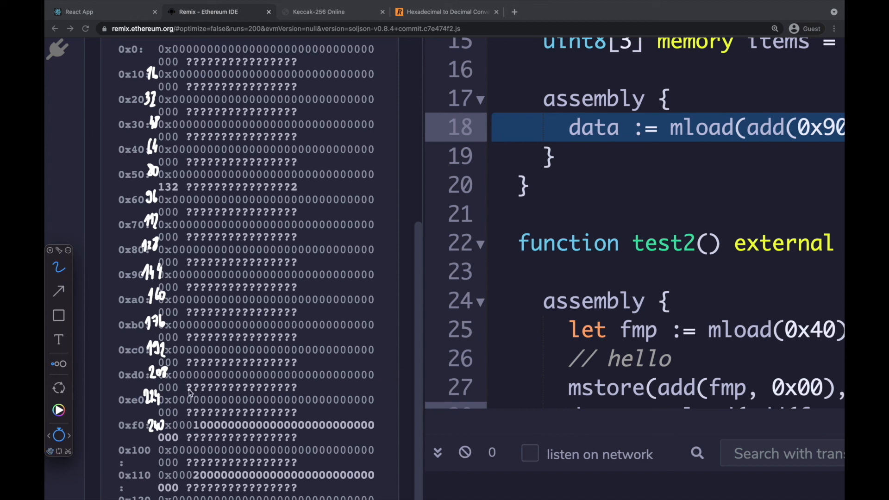
pyautogui.moveTo(189, 387)
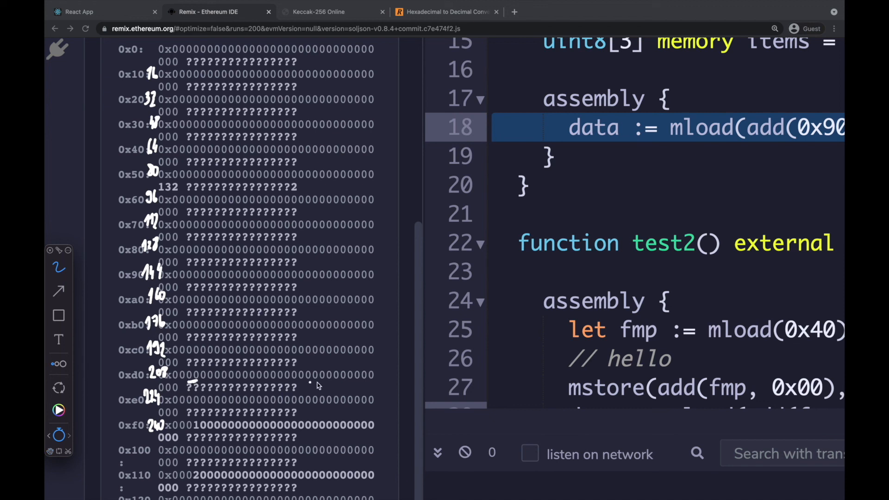
pyautogui.moveTo(194, 423)
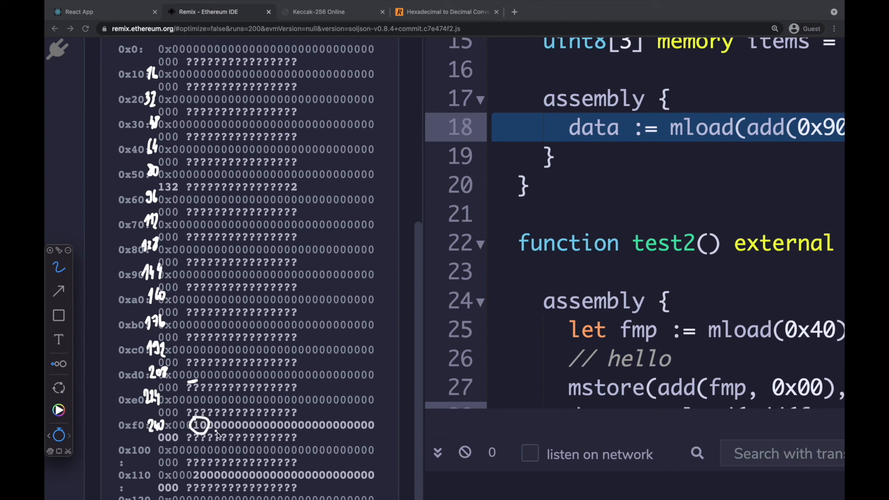
pyautogui.moveTo(200, 439)
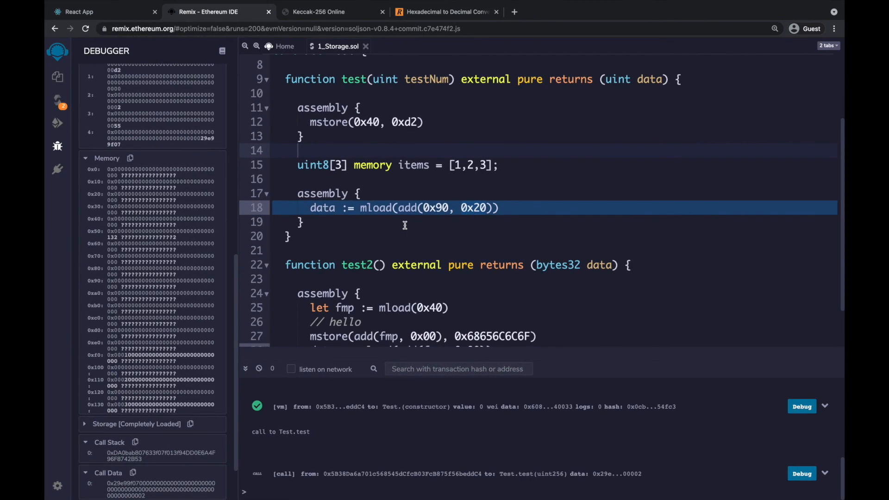
pyautogui.moveTo(391, 241)
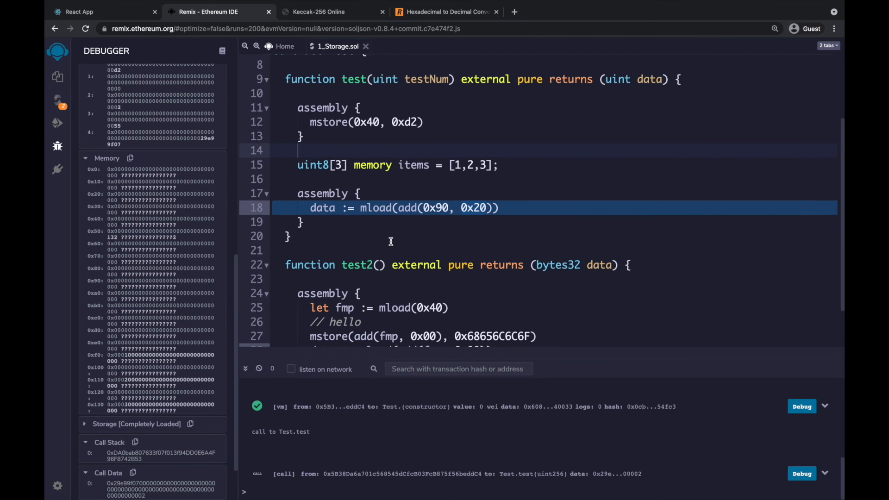